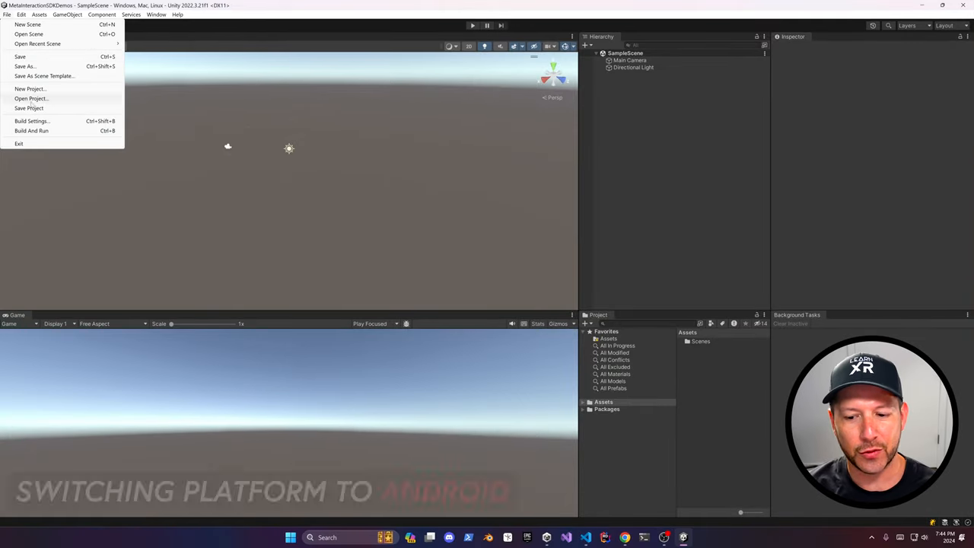
Step: Open File > Build Settings to prepare switching the project platform
left_click(31, 121)
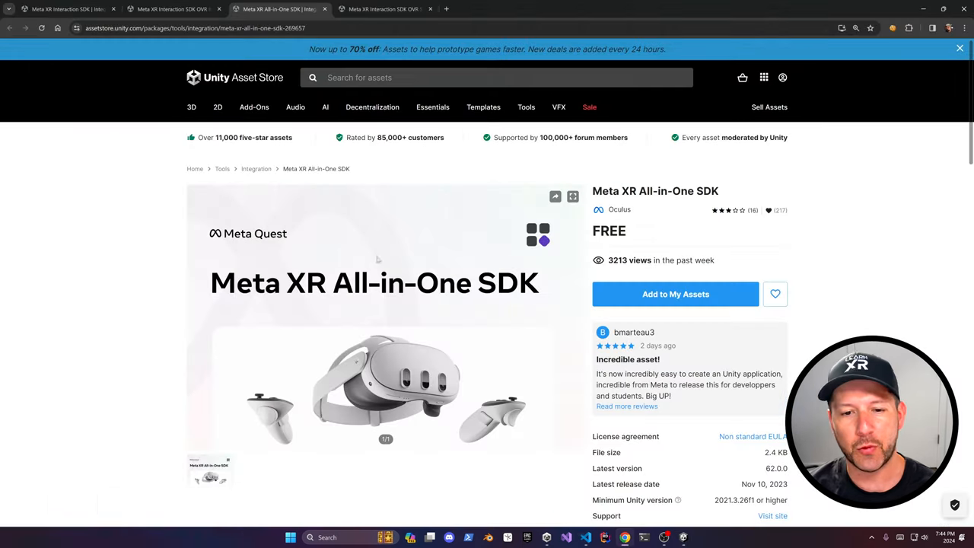
Step: Browse the Interaction SDK store pages and install Meta XR Interaction SDK through Package Manager
left_click(384, 8)
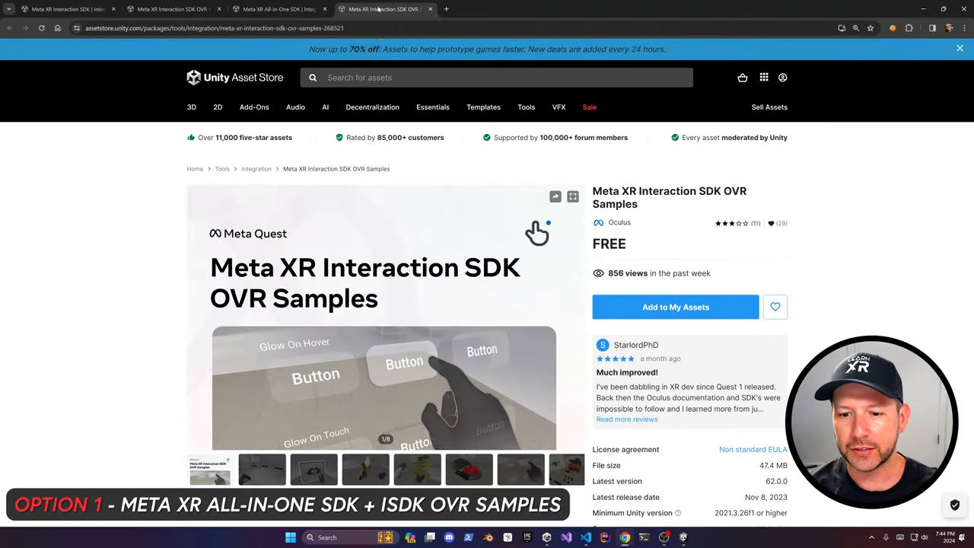
left_click(64, 8)
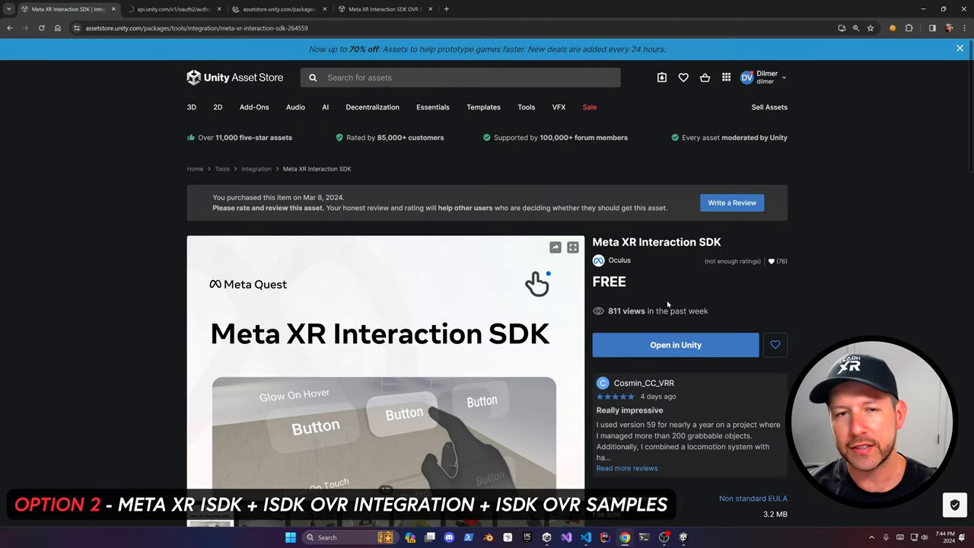
left_click(525, 106)
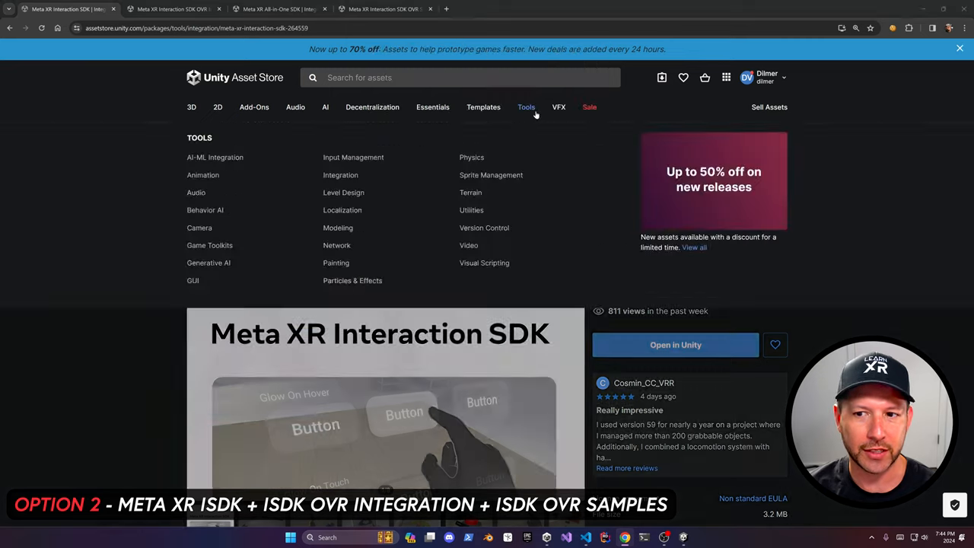
left_click(675, 344)
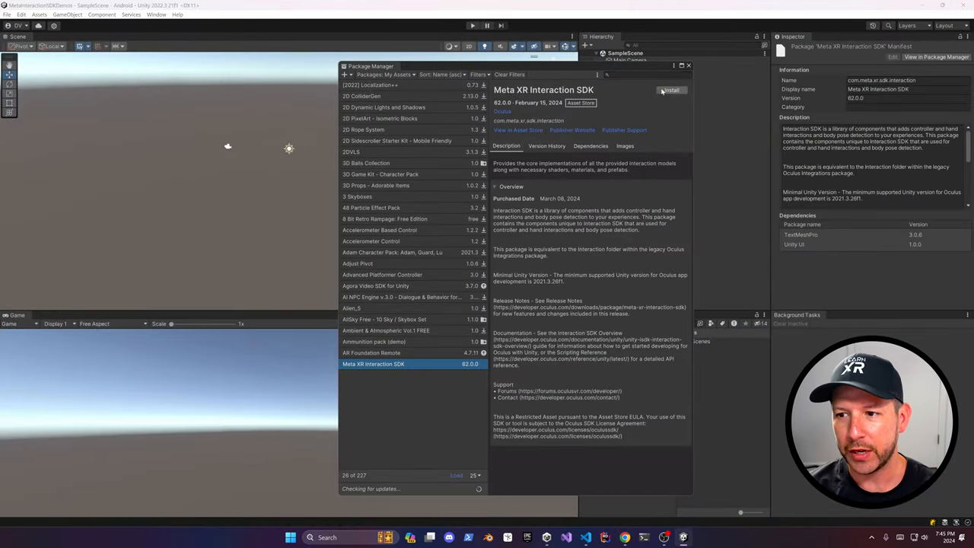
left_click(669, 90)
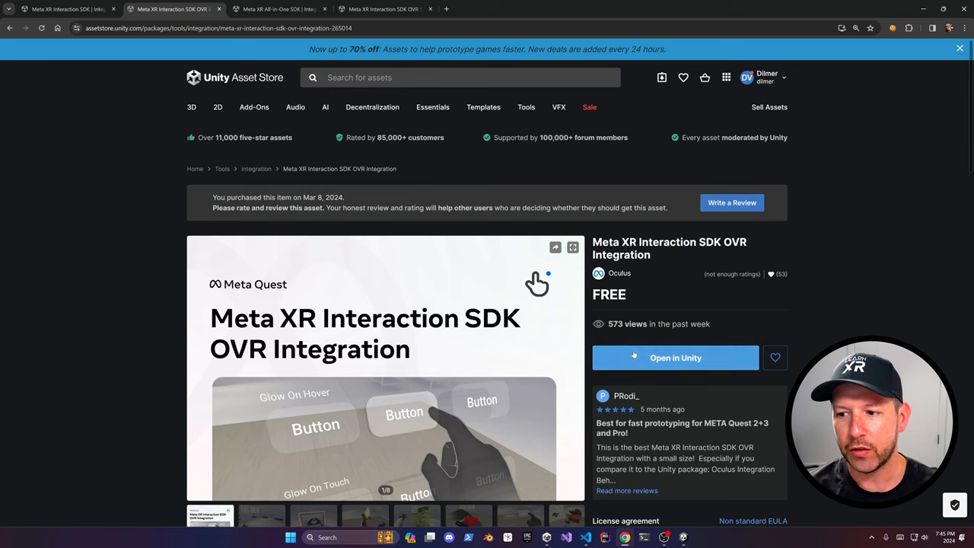
Step: Send the OVR Integration and OVR Samples packages to Unity, allowing the browser prompt
left_click(674, 357)
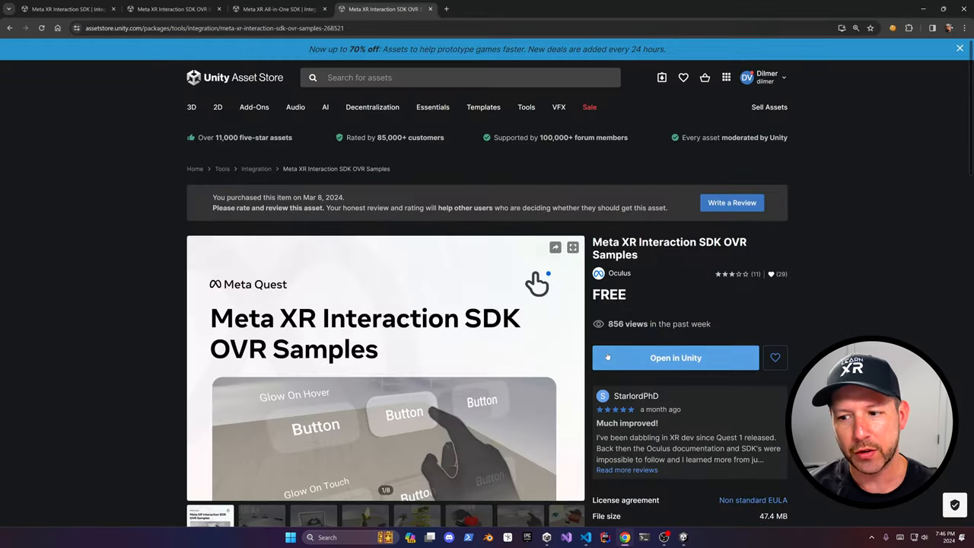
left_click(674, 358)
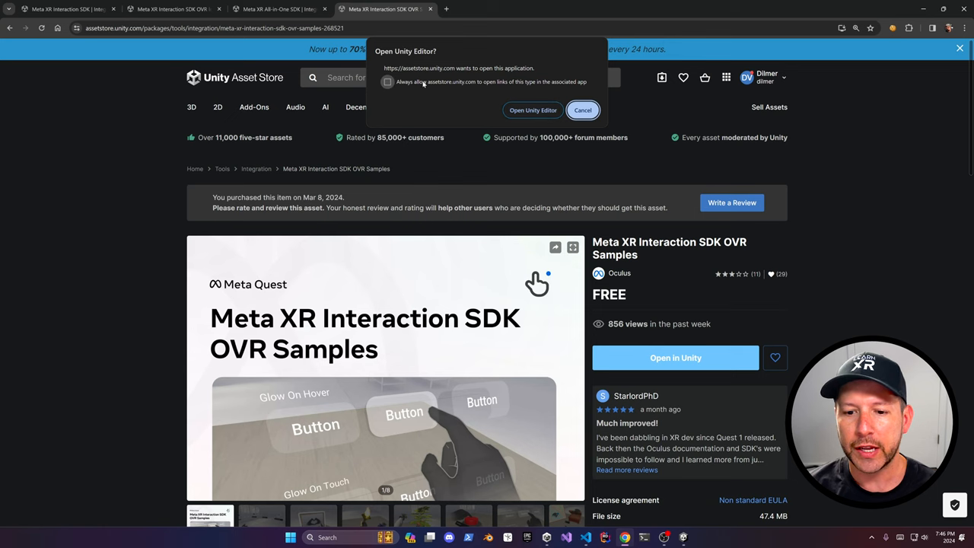
left_click(533, 110)
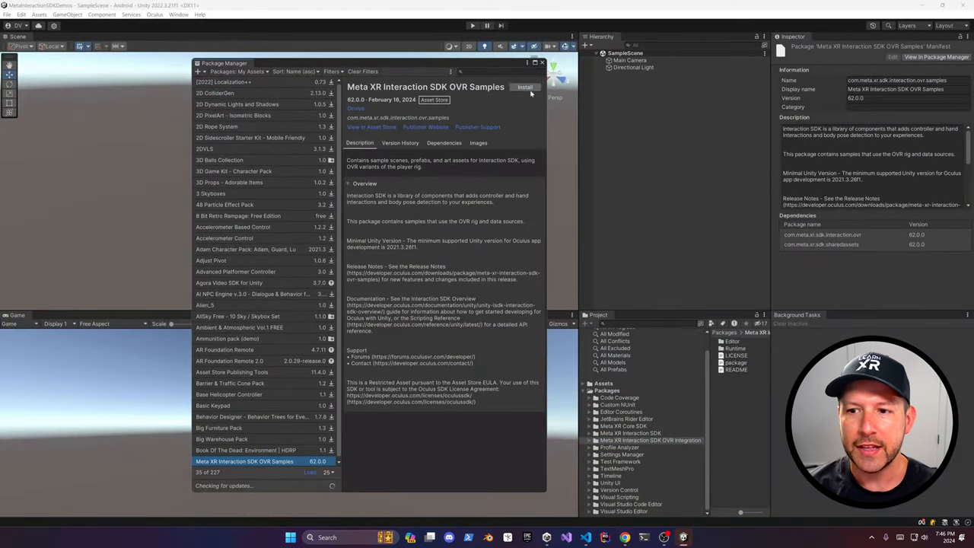
Step: Install Meta XR Interaction SDK OVR Samples and import its Example Scenes sample
left_click(525, 87)
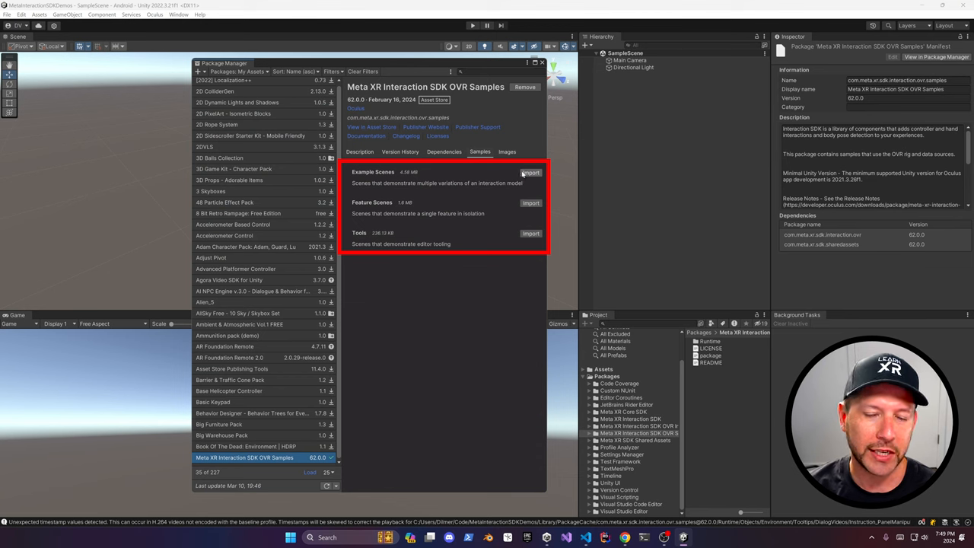
left_click(530, 173)
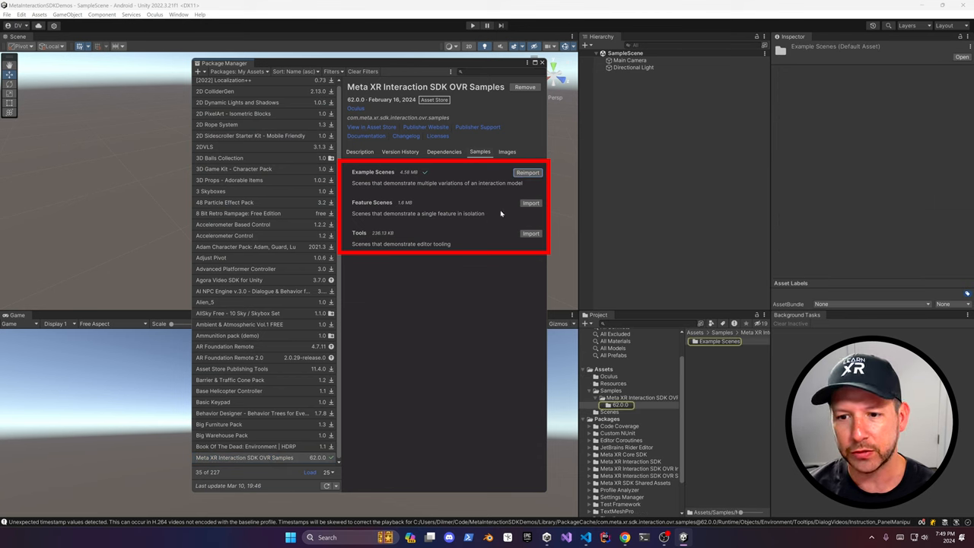
left_click(530, 203)
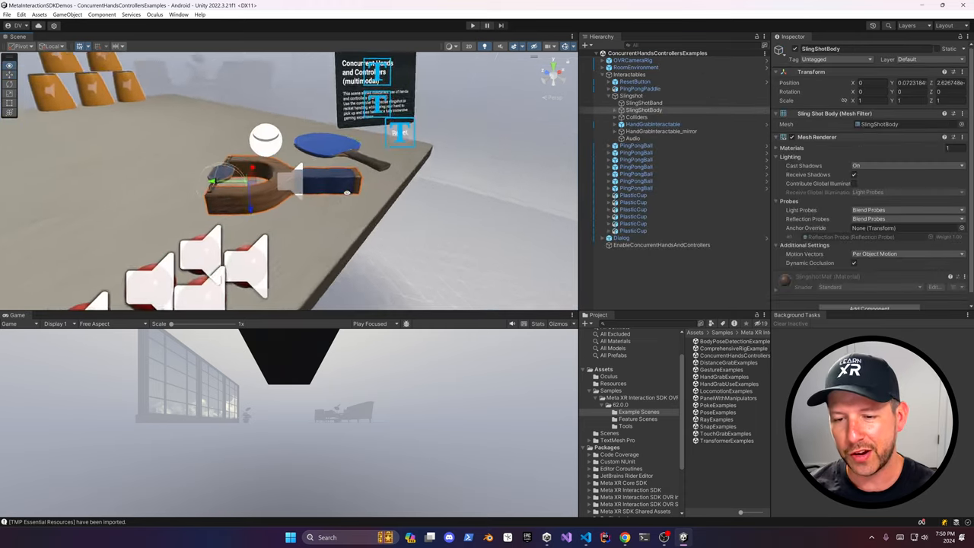
Step: Open the ConcurrentHandsControllersExamples scene from the Project window
double_click(732, 348)
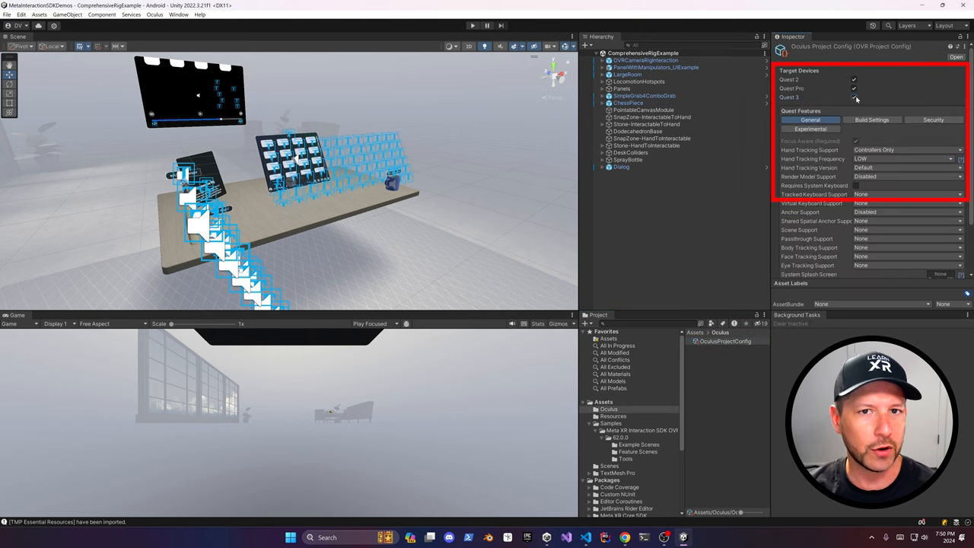
Step: Add Quest 3 to Target Devices in the OculusProjectConfig Inspector
left_click(905, 149)
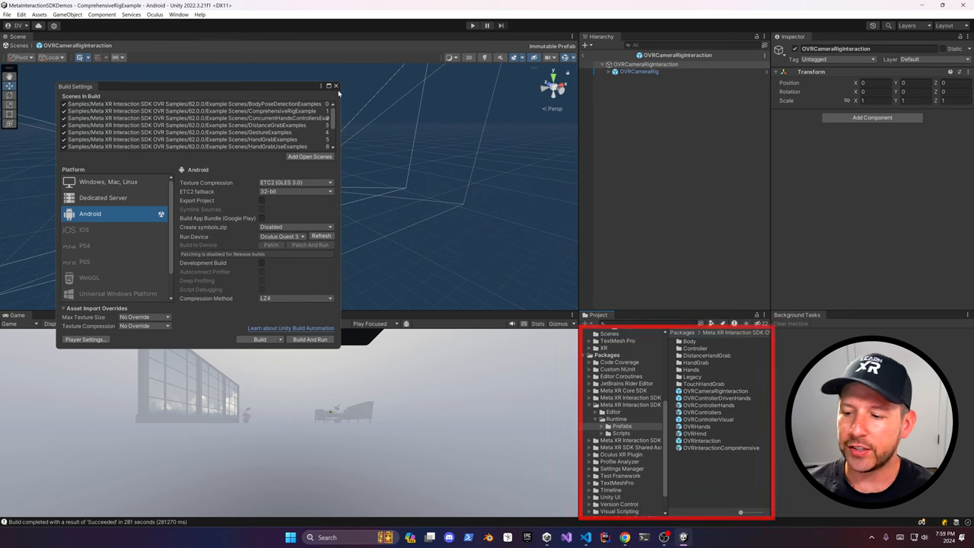
Step: Close Build Settings and select the OVRCameraRig and TrackingSpace objects in the prefab
left_click(334, 85)
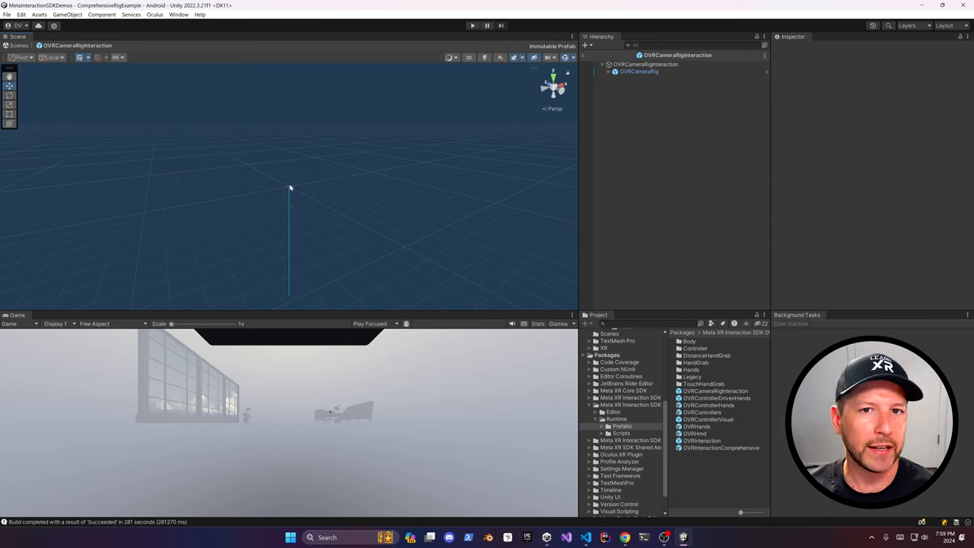
left_click(670, 136)
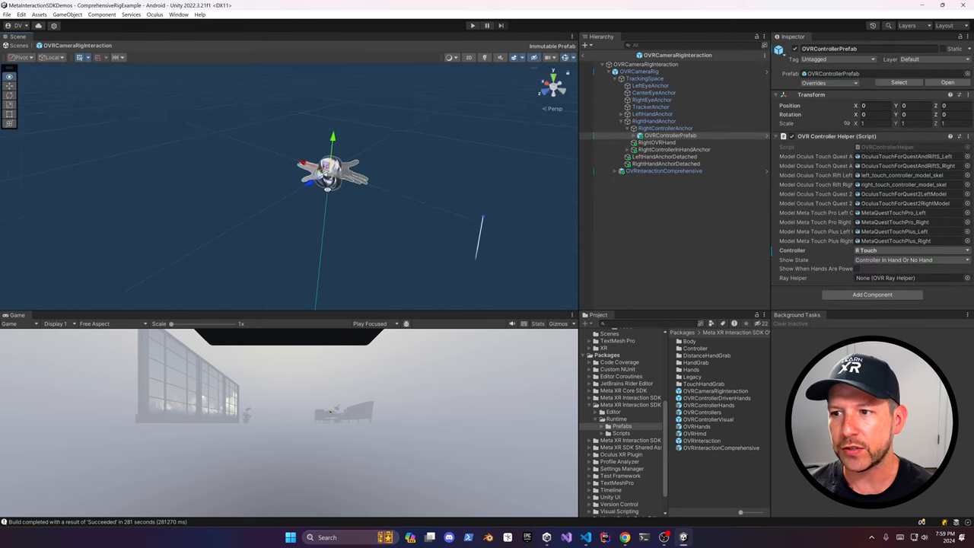
left_click(639, 72)
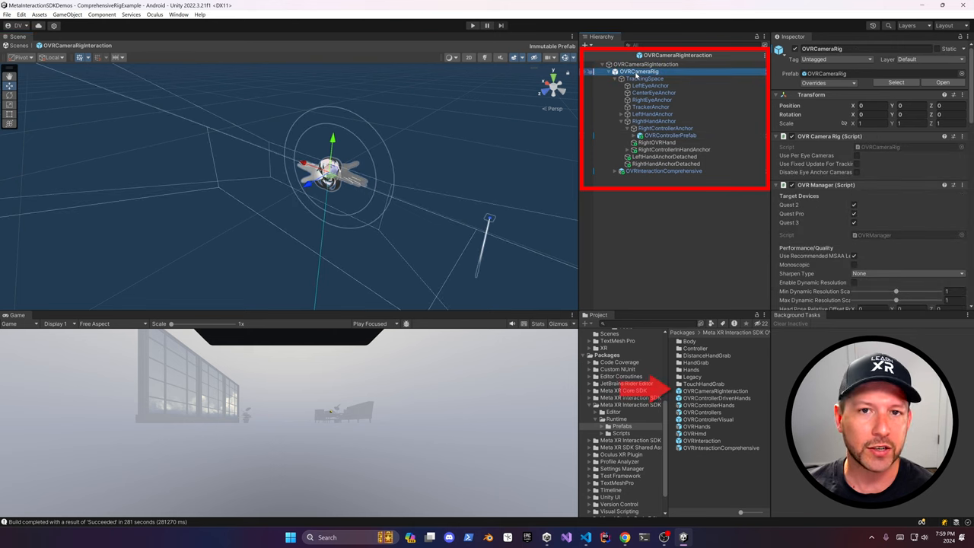
left_click(645, 79)
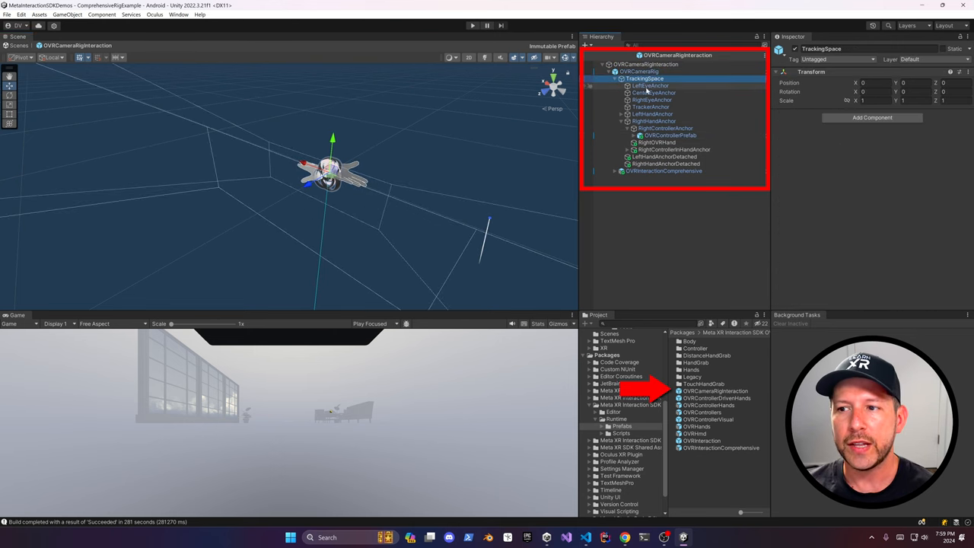
Step: Expand the right hand anchors and OVRInteractionComprehensive, then inspect Locomotion
left_click(653, 120)
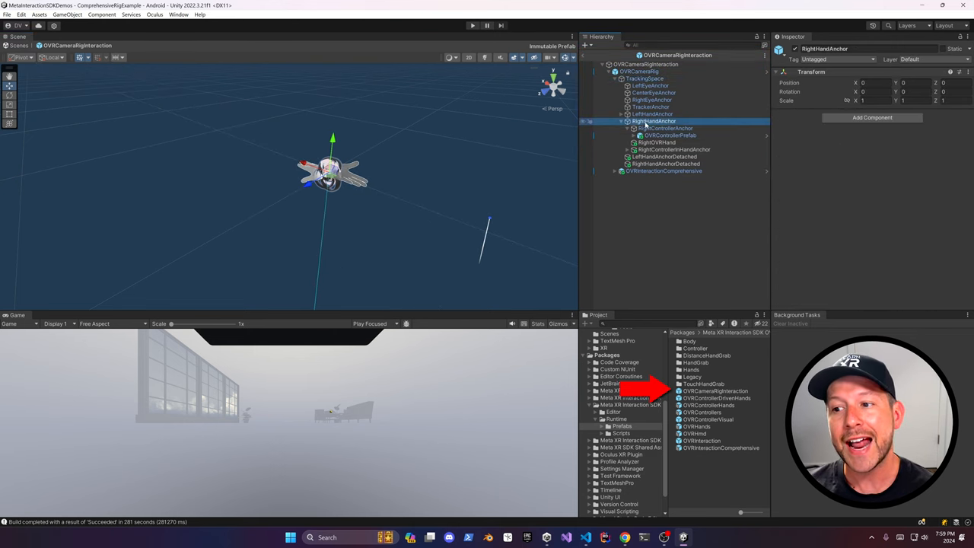
left_click(664, 128)
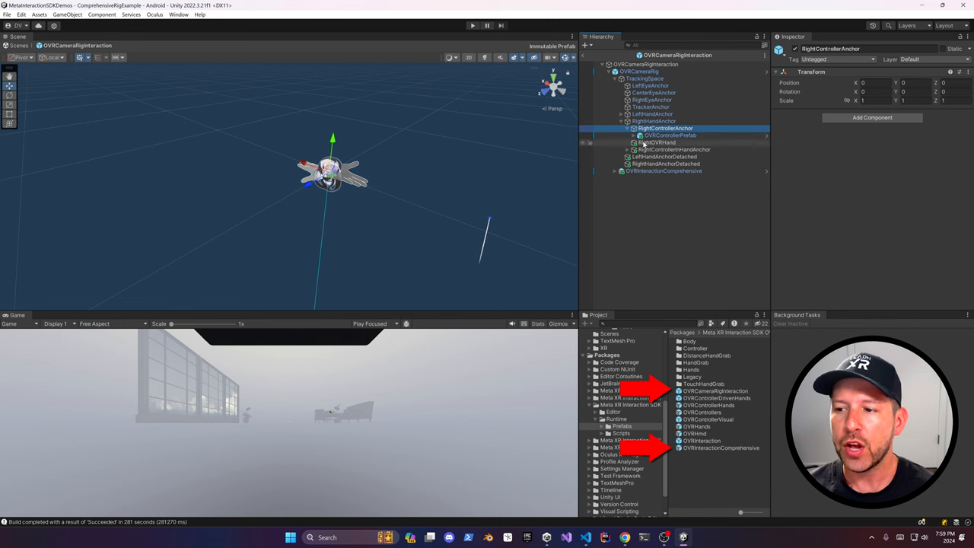
left_click(628, 149)
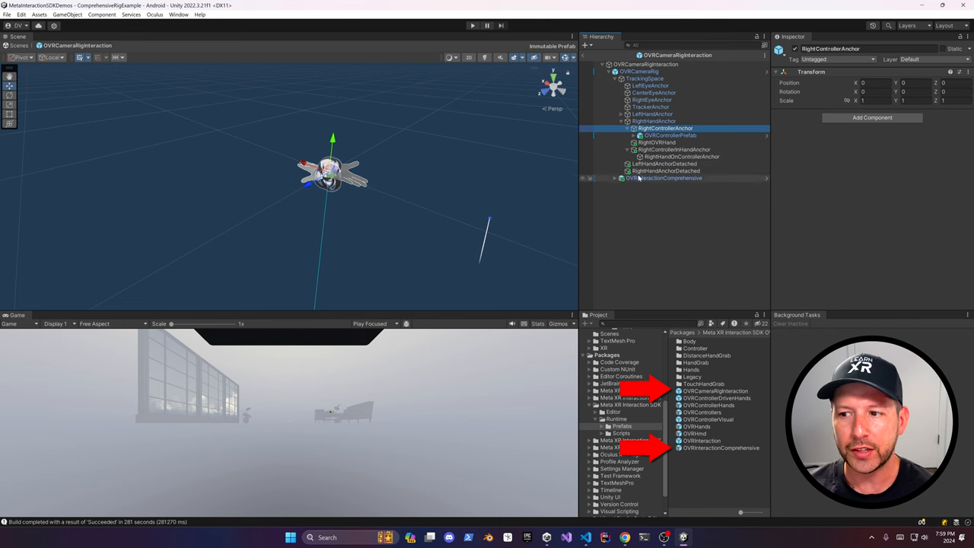
left_click(664, 178)
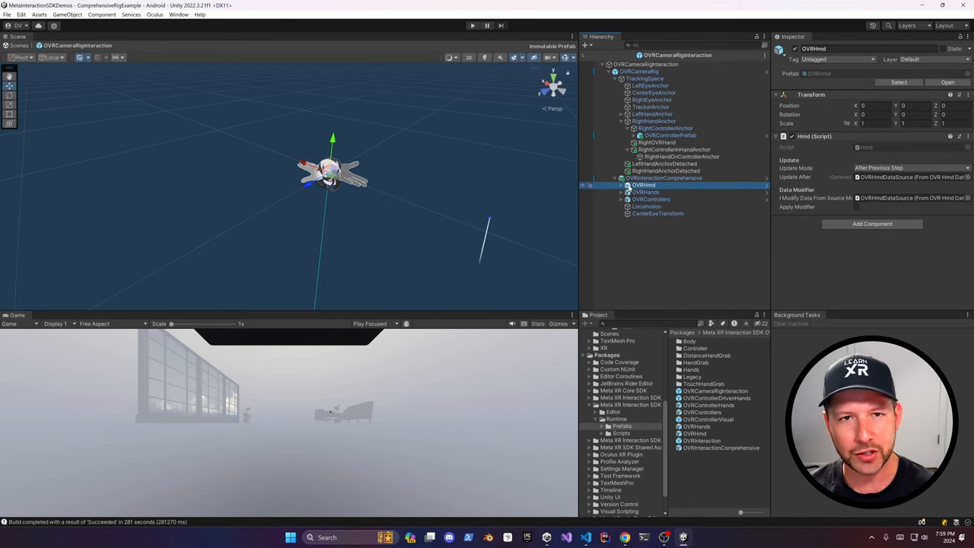
left_click(645, 207)
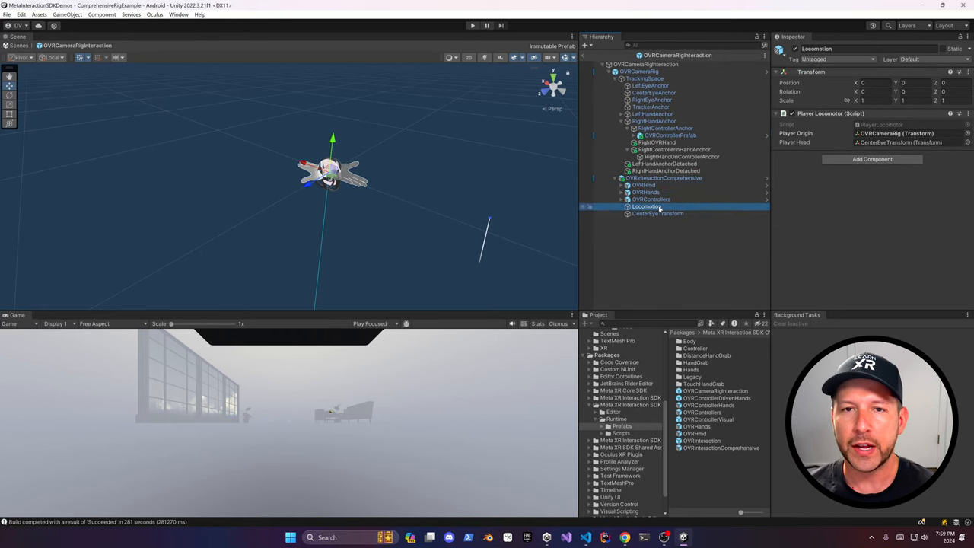